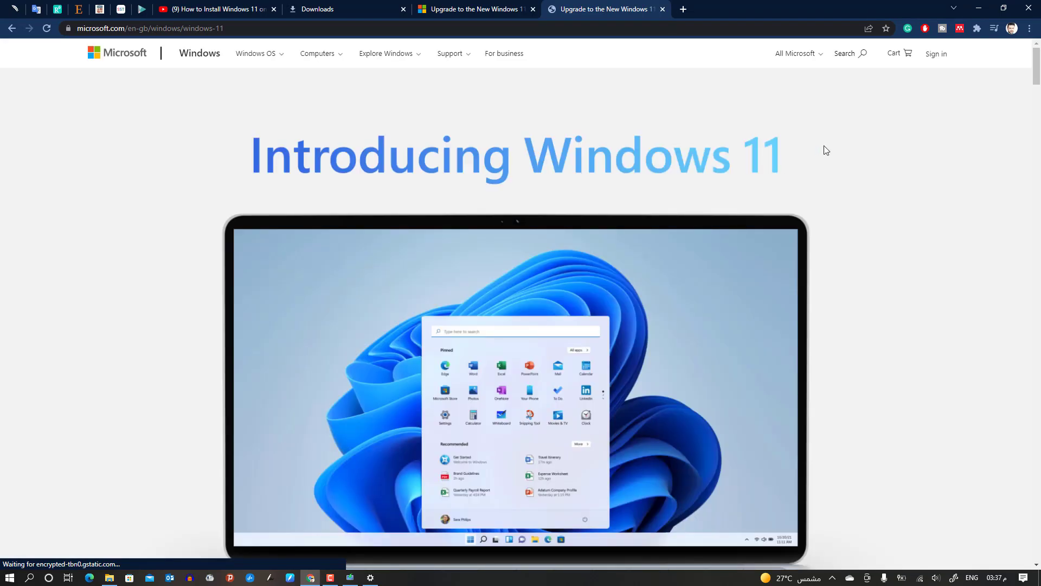
Finish the PC Health Check installation and bring up Start's recently added apps.
{"action": "scroll", "scroll_direction": "down", "scroll_amount": 3}
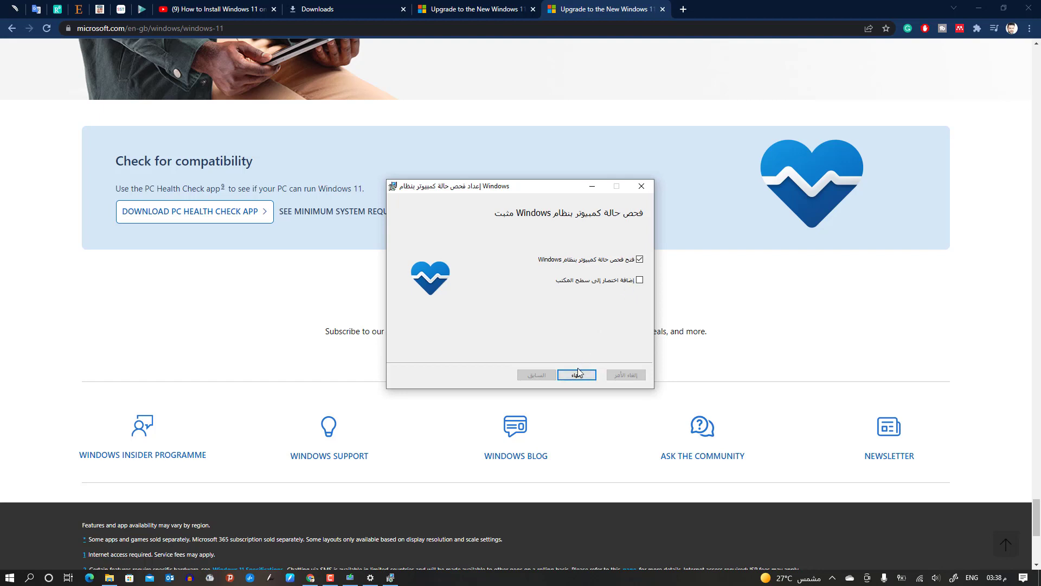
{"action": "left_click", "coordinate": [576, 374]}
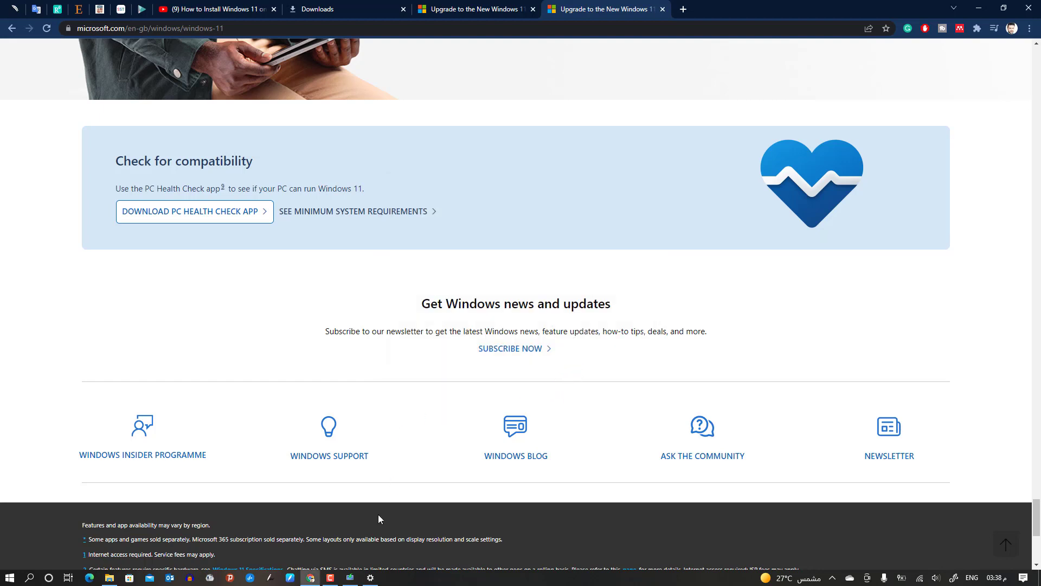
{"action": "left_click", "coordinate": [11, 577]}
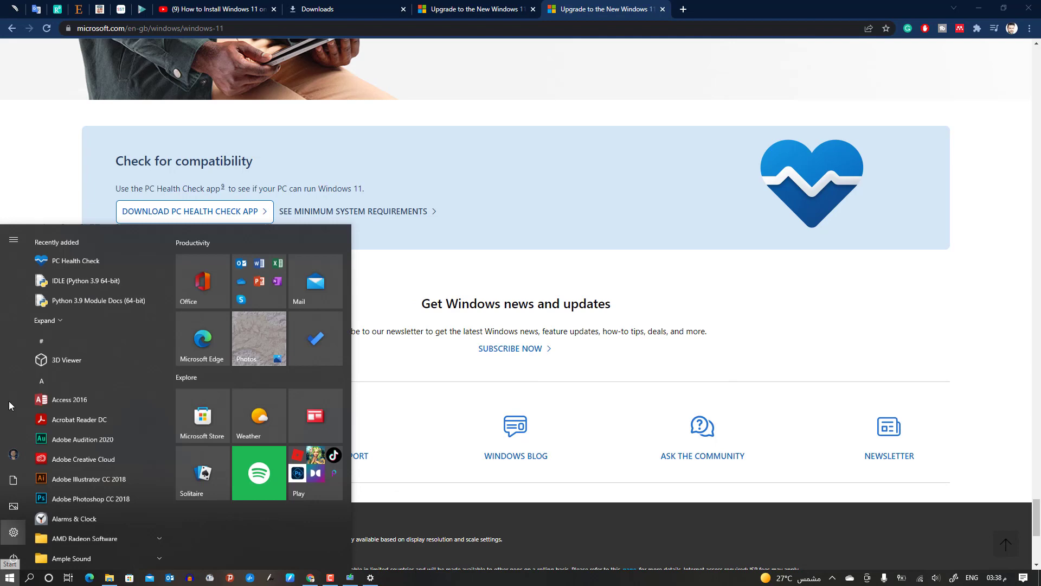
Launch Microsoft Edge onto the Google results for windows11.
{"action": "left_click", "coordinate": [75, 260]}
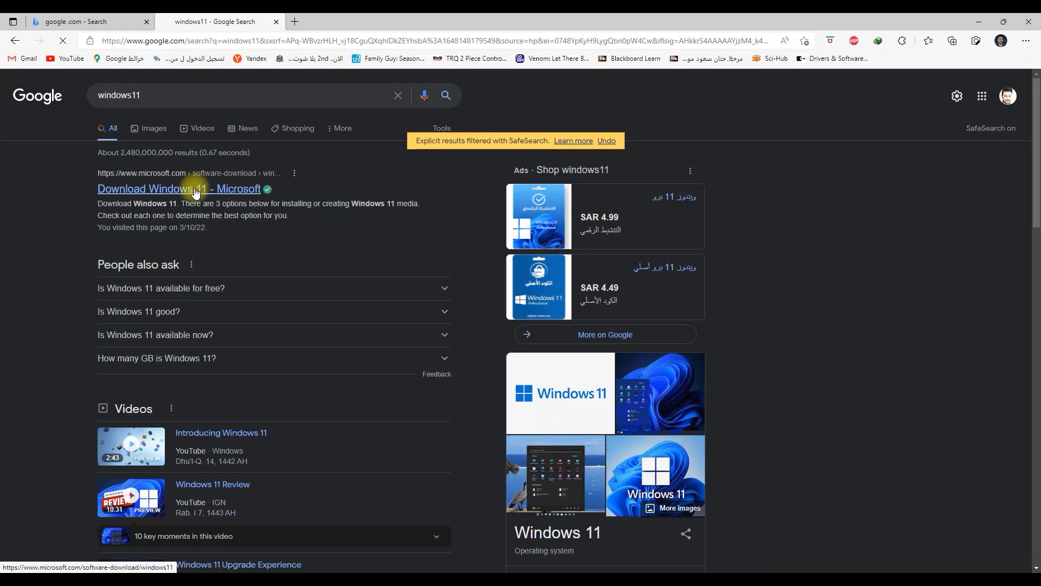
Download the English 64-bit Windows 11 multi-edition ISO from Microsoft's page.
{"action": "left_click", "coordinate": [179, 189]}
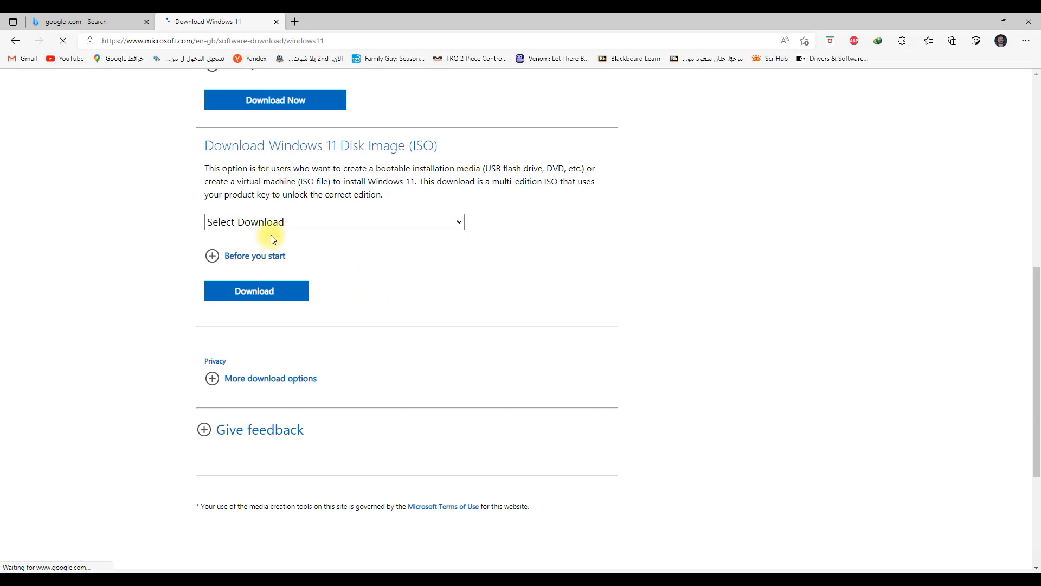
{"action": "left_click", "coordinate": [334, 222]}
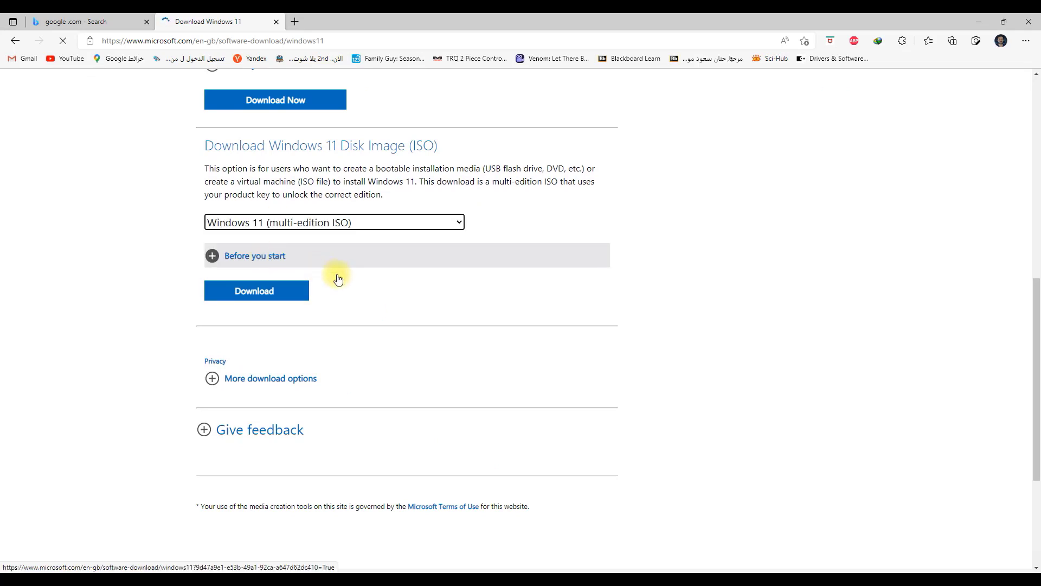
{"action": "left_click", "coordinate": [256, 290]}
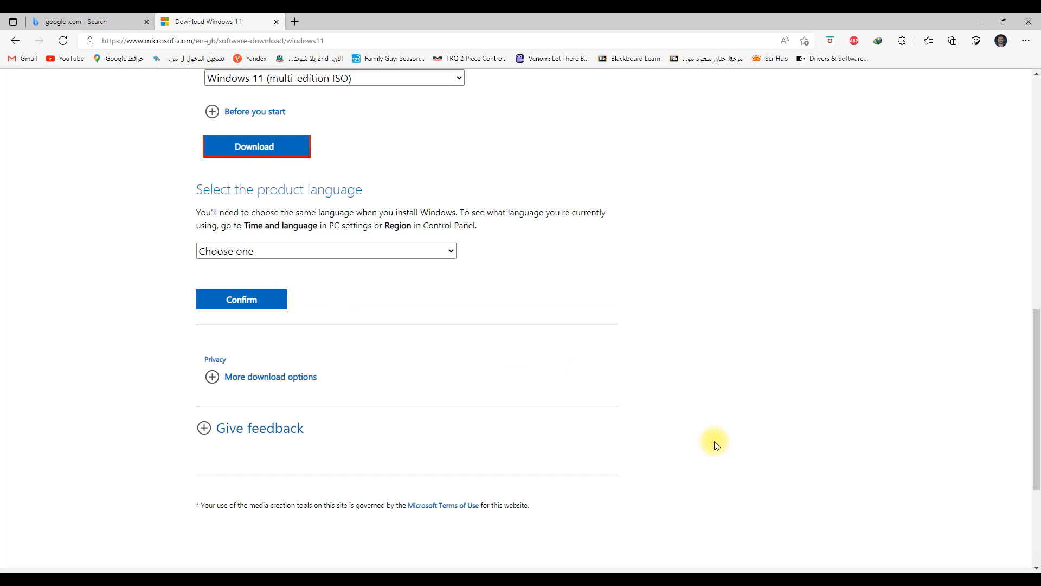
{"action": "left_click", "coordinate": [325, 250]}
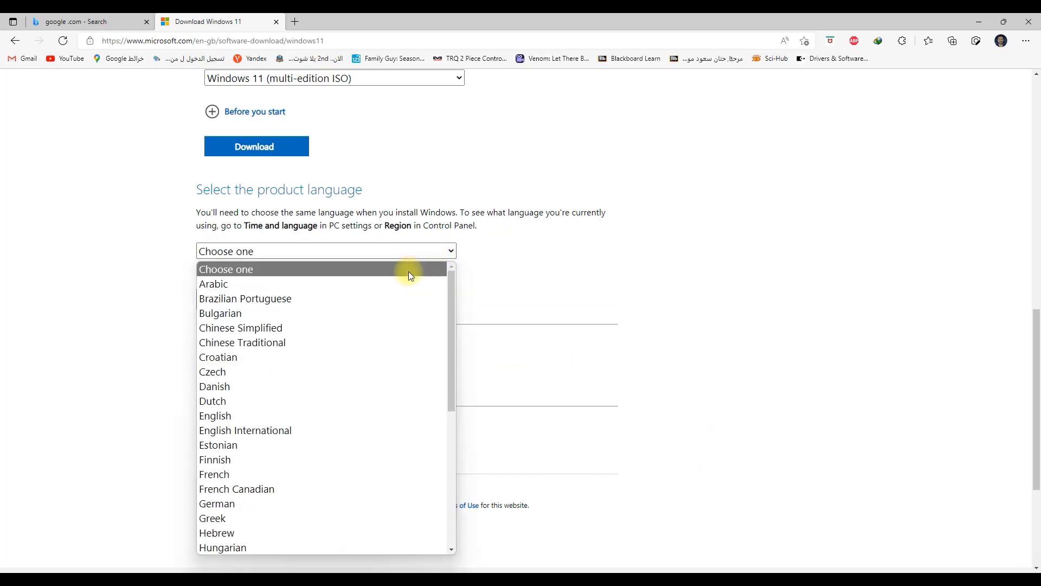
{"action": "mouse_move", "coordinate": [325, 415]}
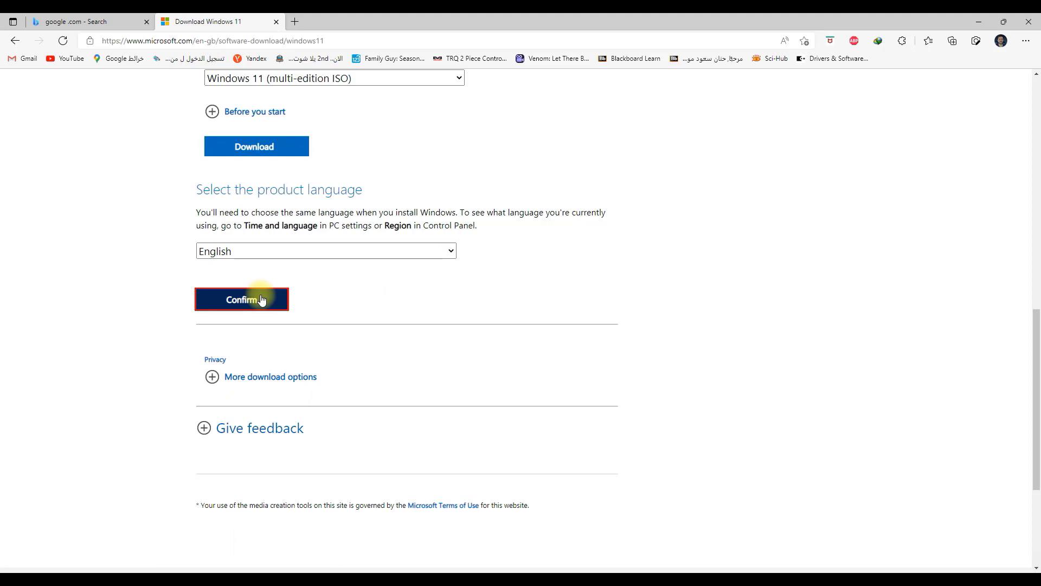
{"action": "left_click", "coordinate": [242, 299]}
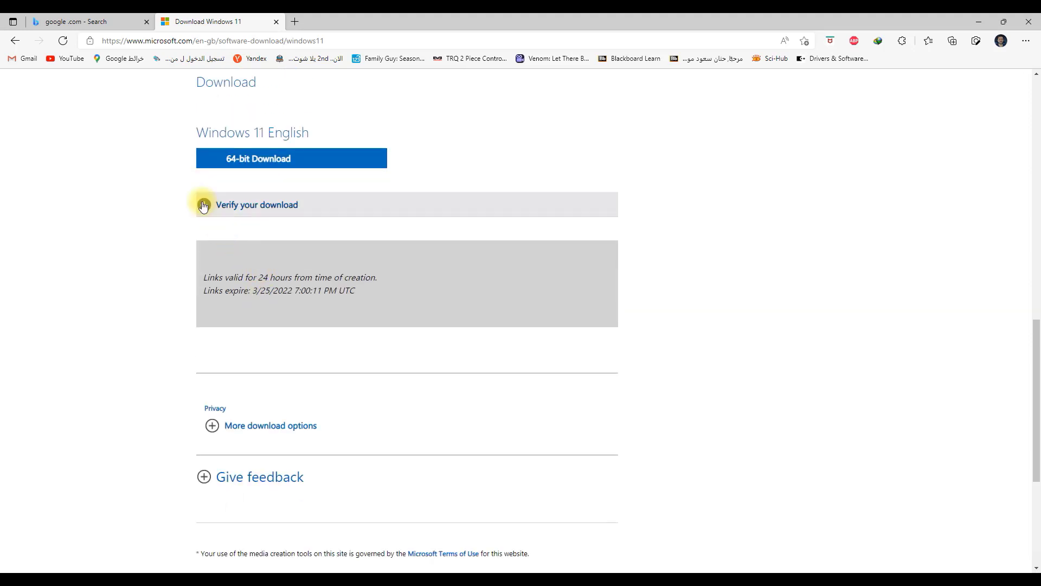
{"action": "left_click", "coordinate": [290, 158]}
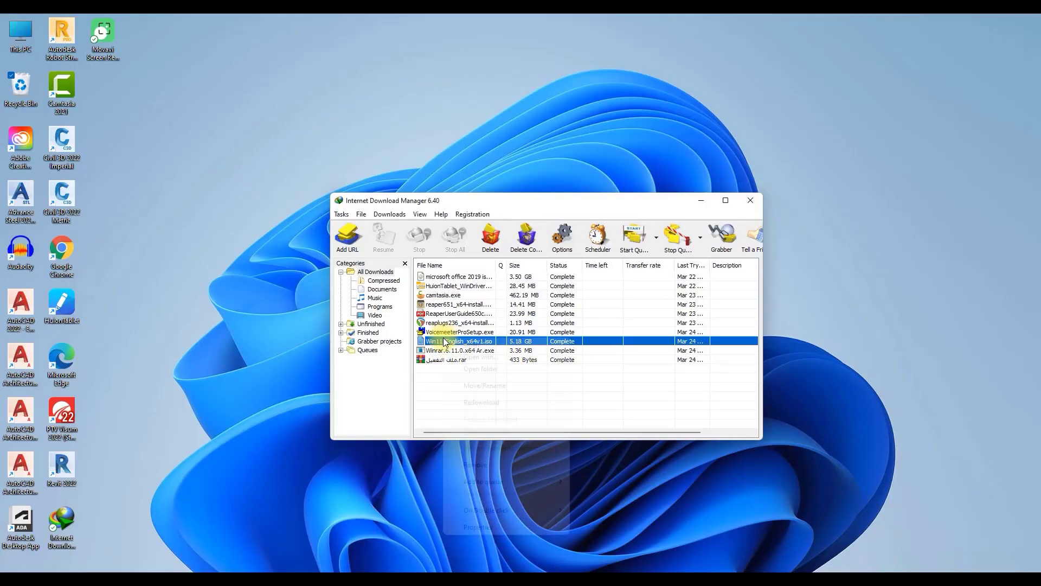
Show the downloaded Win11_English_x64v1 ISO in its Downloads folder.
{"action": "left_click", "coordinate": [472, 376]}
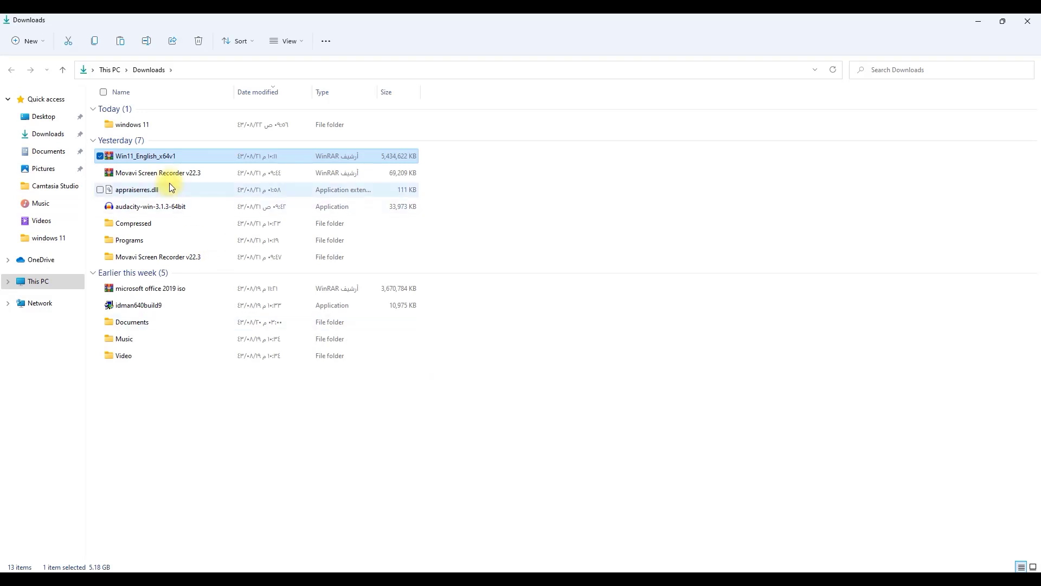
Extract Win11_English_x64v1.iso with WinRAR into a Win11_English_x64v1 folder.
{"action": "right_click", "coordinate": [144, 155]}
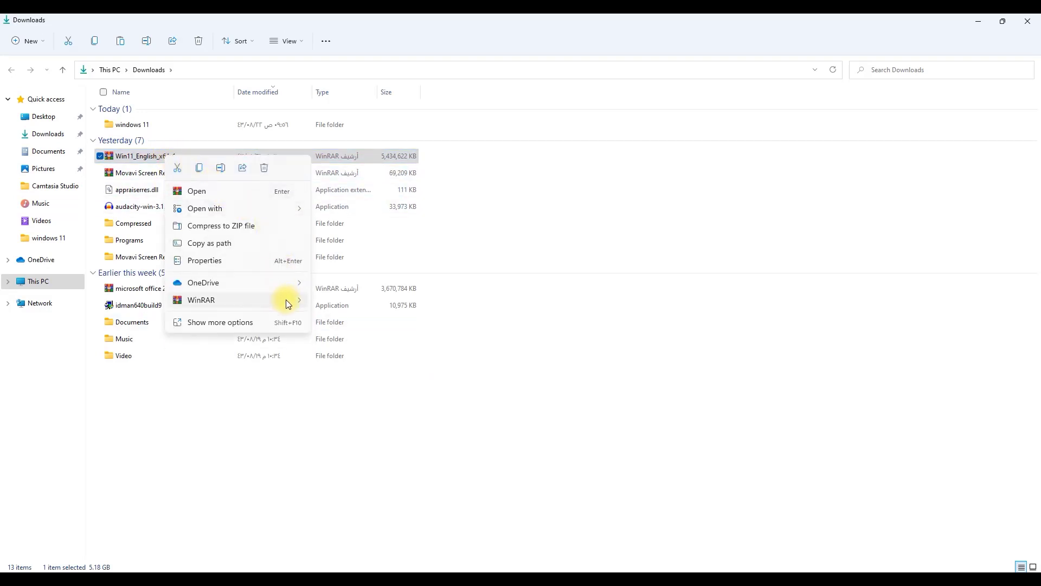
{"action": "left_click", "coordinate": [201, 299]}
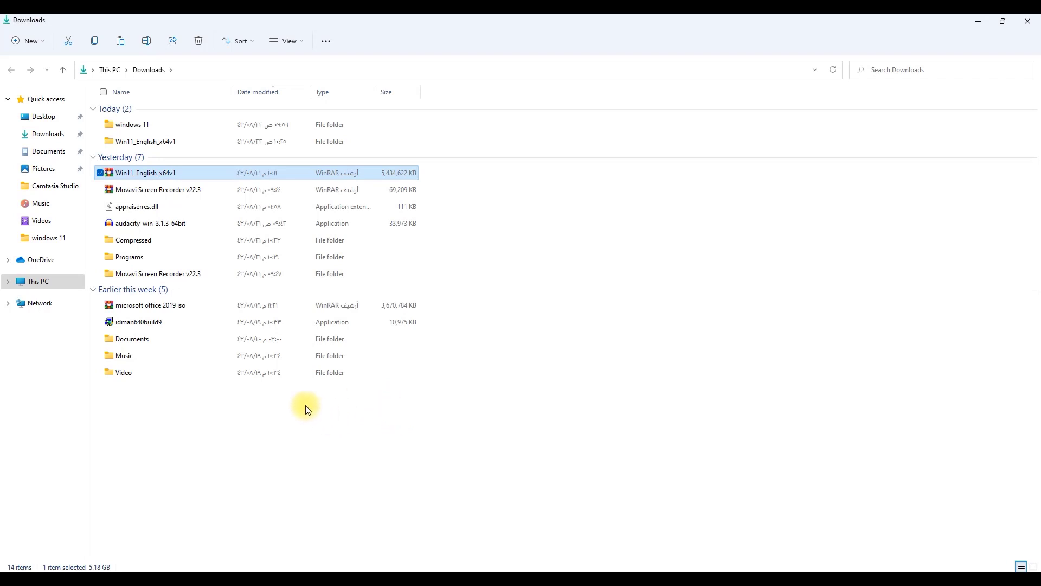
{"action": "mouse_move", "coordinate": [148, 126]}
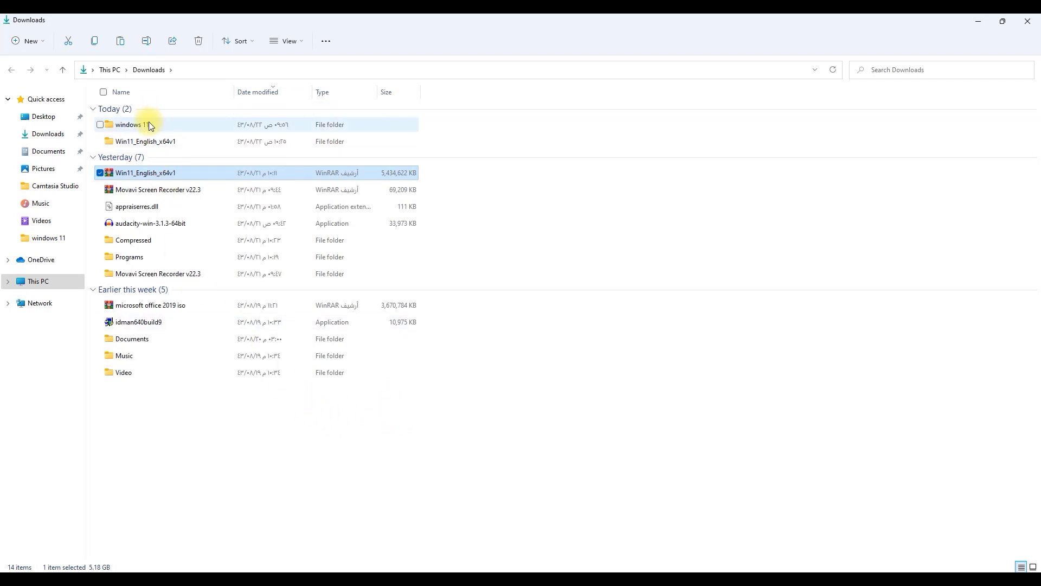
Get appraiserres.dll from the appraiserres By Radfan 2 folder in Downloads.
{"action": "left_click", "coordinate": [132, 123]}
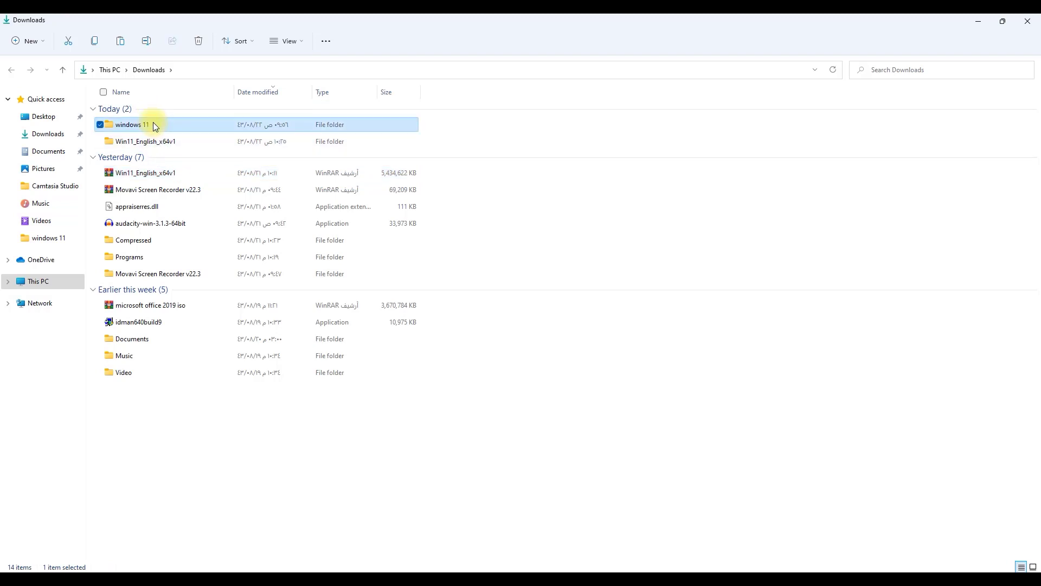
{"action": "double_click", "coordinate": [128, 124]}
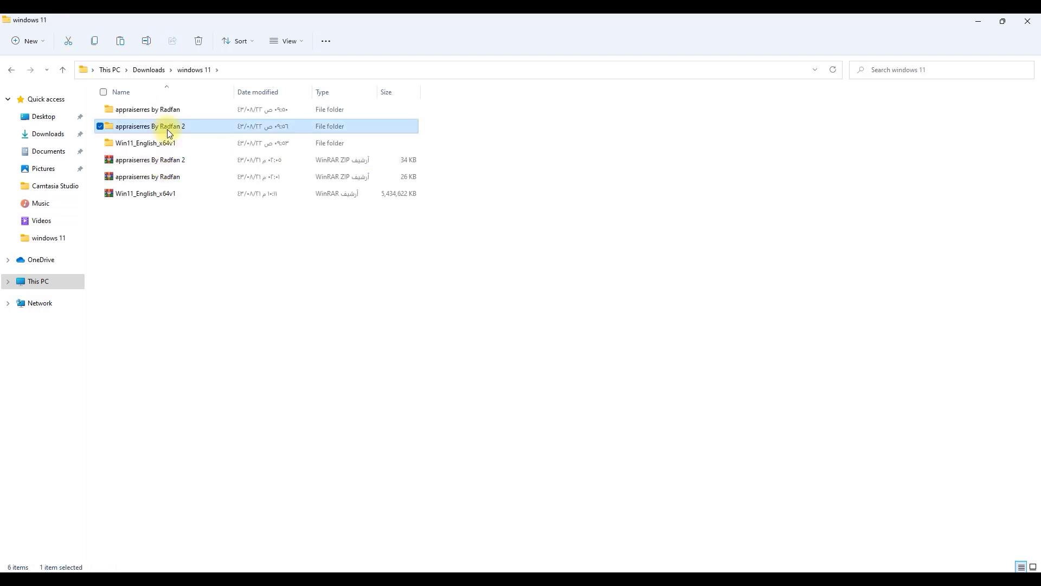
{"action": "double_click", "coordinate": [151, 126]}
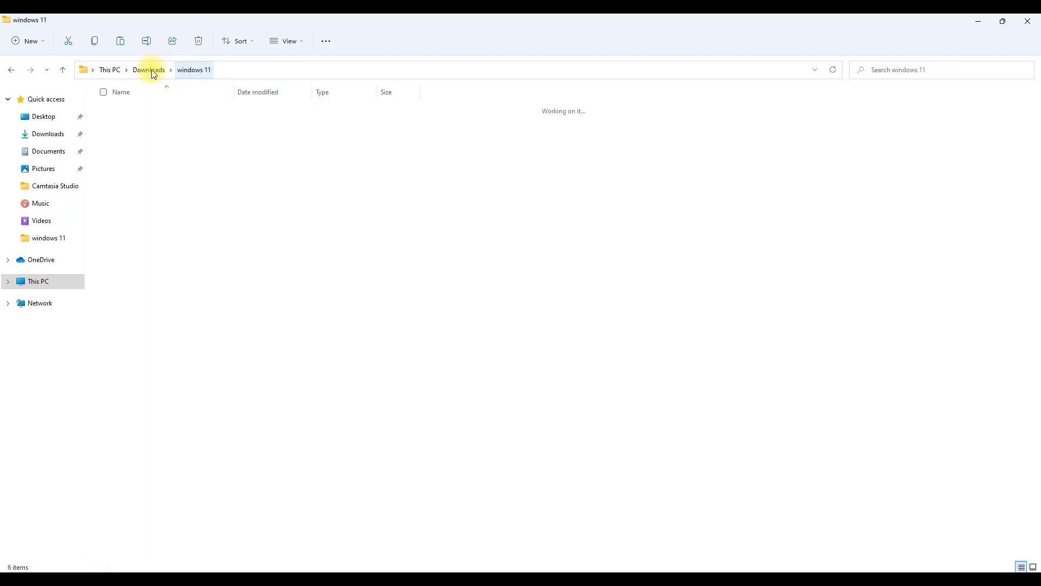
Paste it into Win11_English_x64v1's sources folder, replacing the existing appraiserres.dll.
{"action": "left_click", "coordinate": [149, 70]}
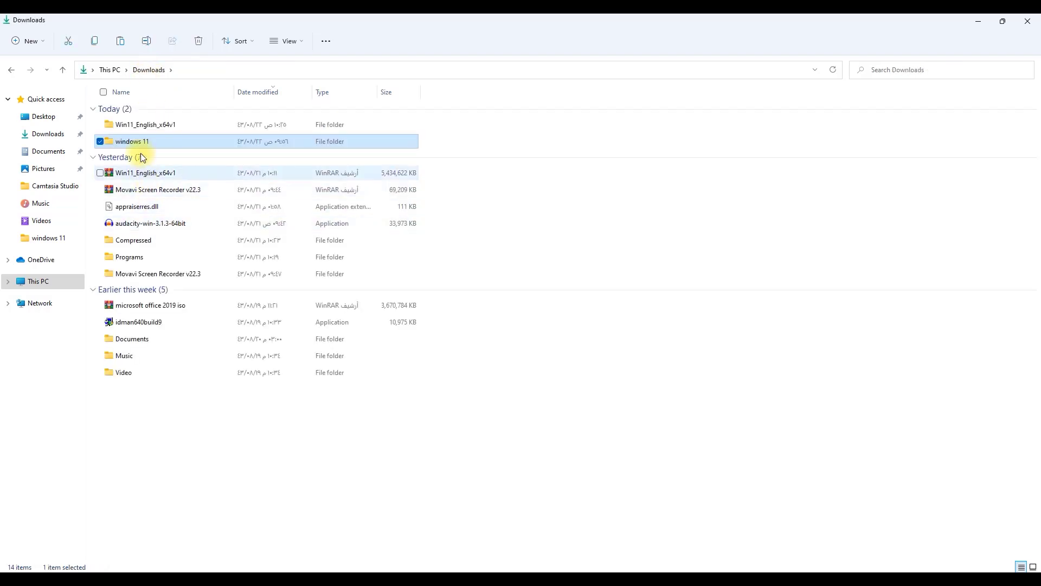
{"action": "left_click", "coordinate": [144, 124]}
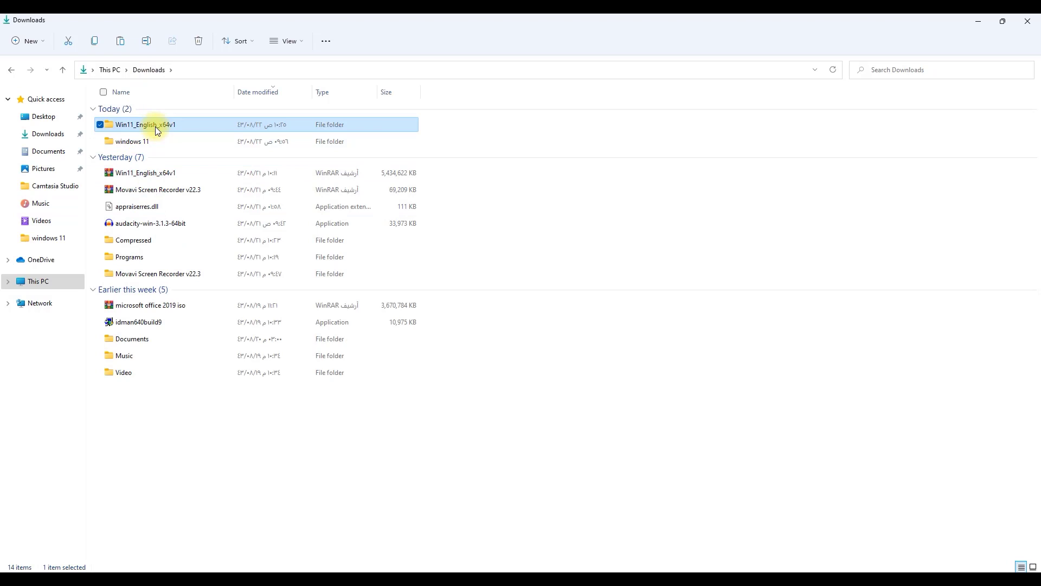
{"action": "double_click", "coordinate": [144, 124]}
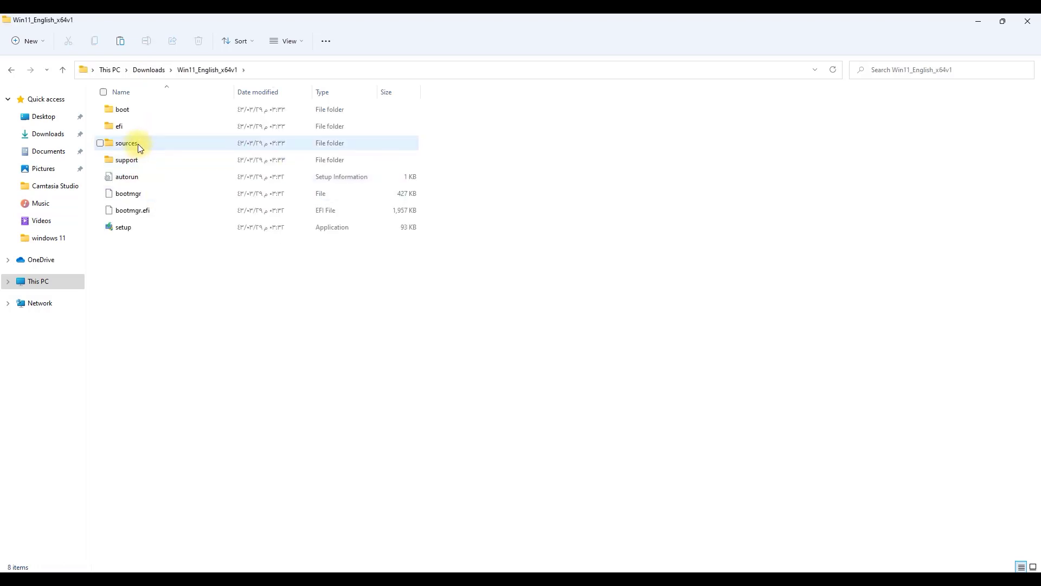
{"action": "double_click", "coordinate": [127, 143]}
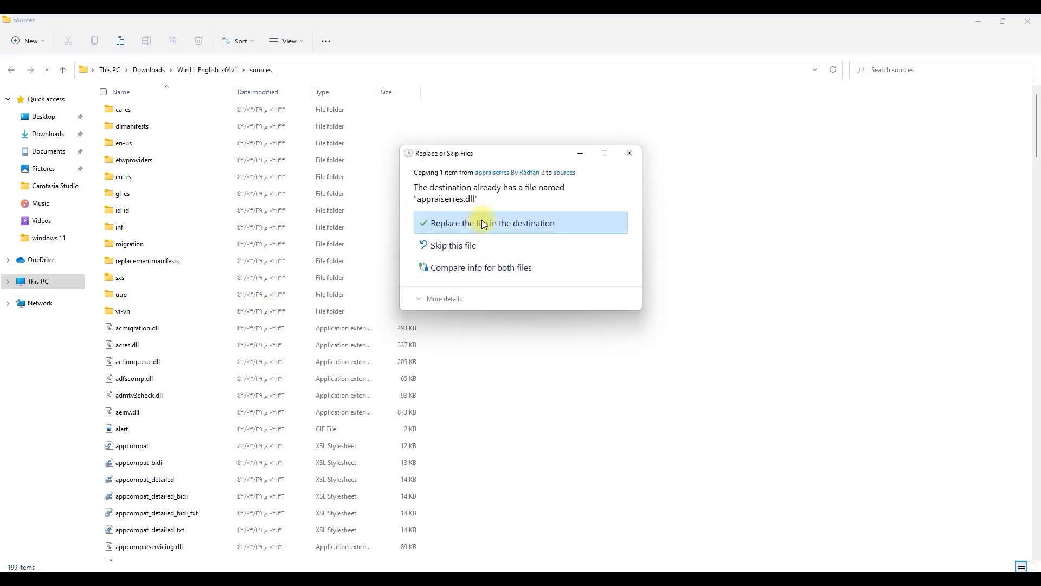
{"action": "left_click", "coordinate": [491, 223]}
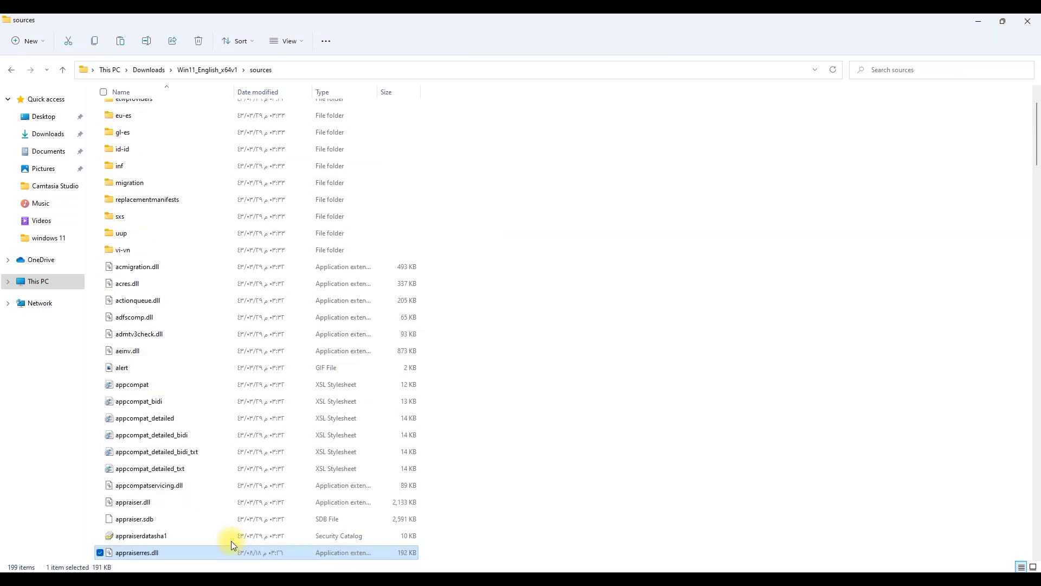
{"action": "scroll", "scroll_direction": "down", "scroll_amount": 3}
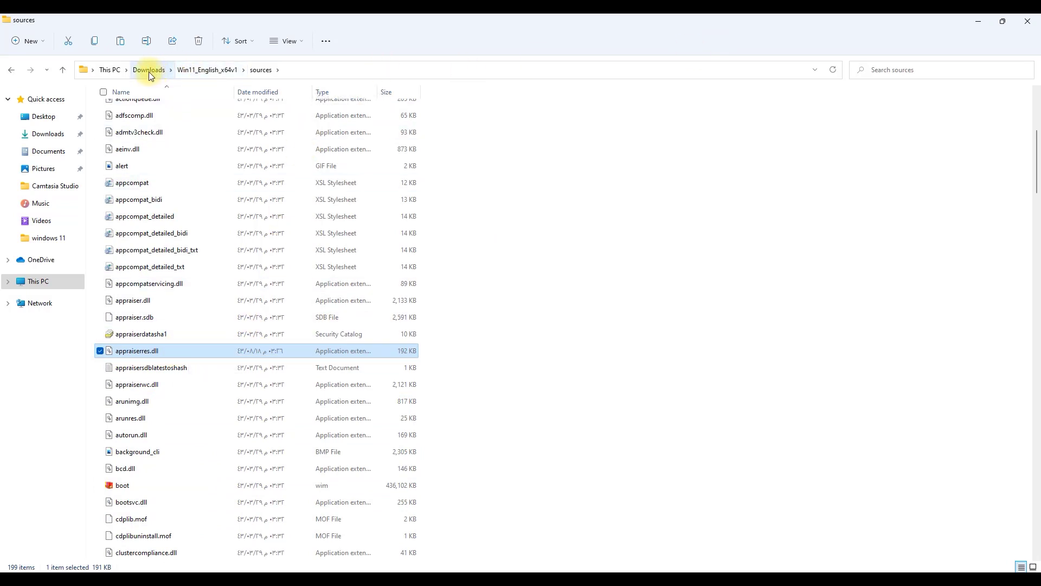
Return to the top of Win11_English_x64v1 and select the setup application.
{"action": "left_click", "coordinate": [149, 69]}
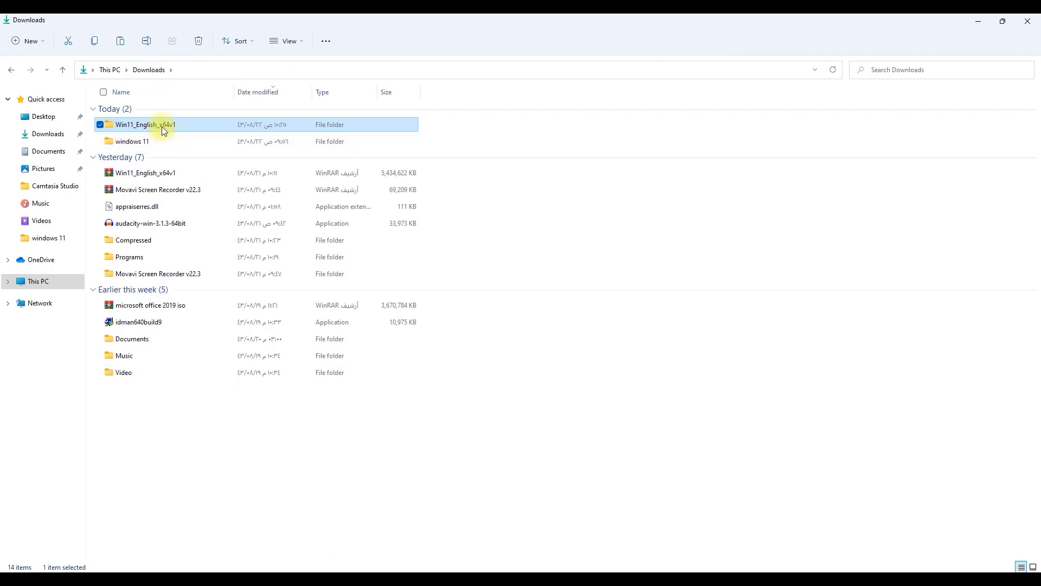
{"action": "double_click", "coordinate": [144, 123]}
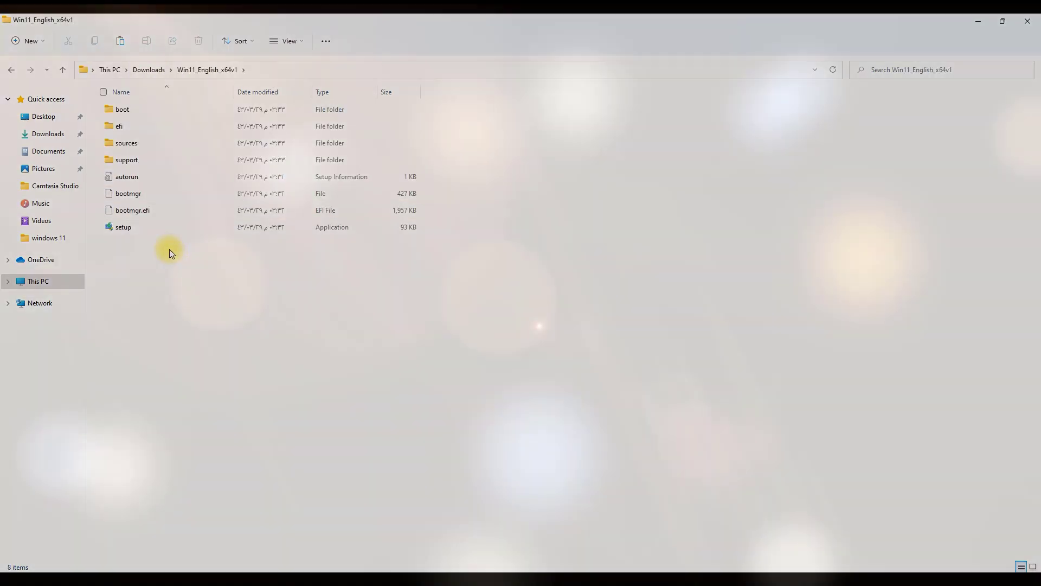
{"action": "left_click", "coordinate": [122, 226]}
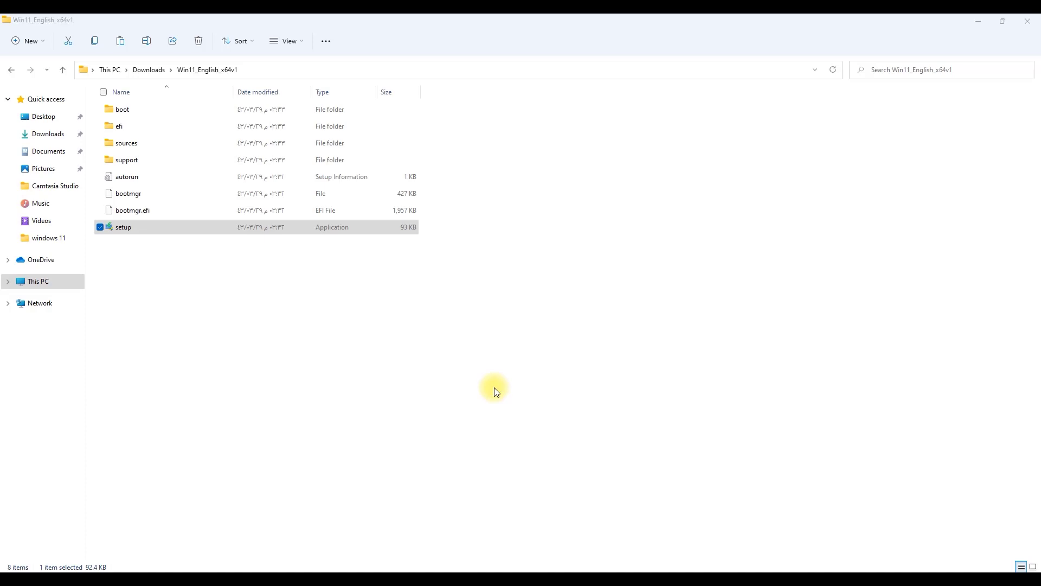
Launch setup and continue past Install Windows 11 so it checks for updates.
{"action": "double_click", "coordinate": [123, 226]}
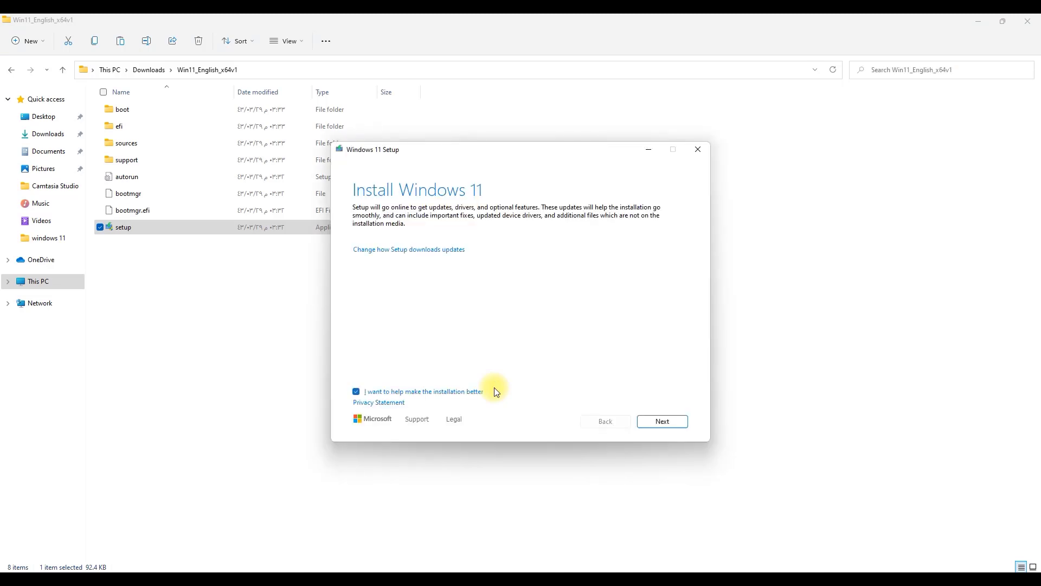
{"action": "left_click", "coordinate": [662, 421]}
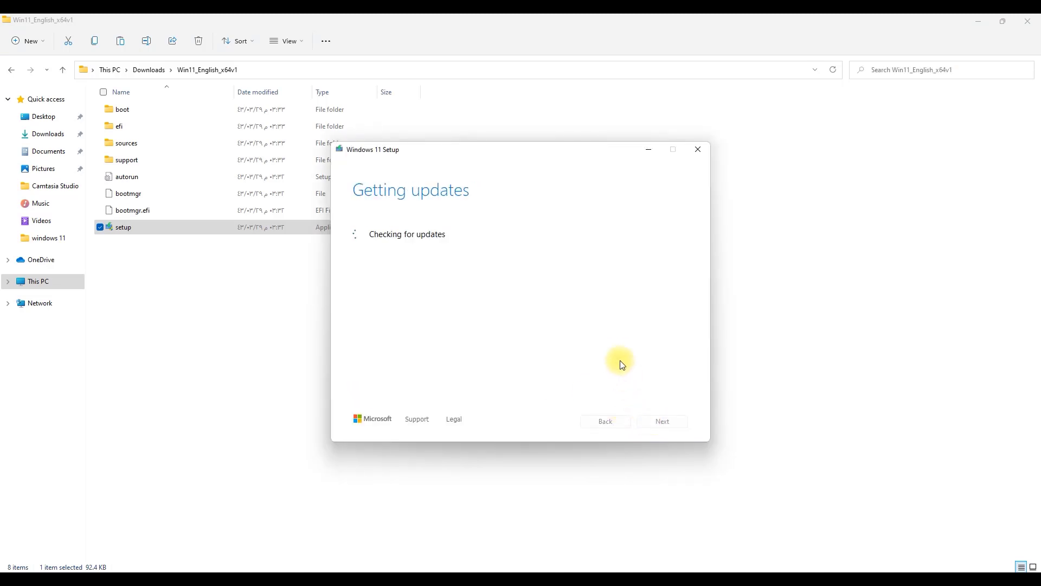
{"action": "mouse_move", "coordinate": [610, 351]}
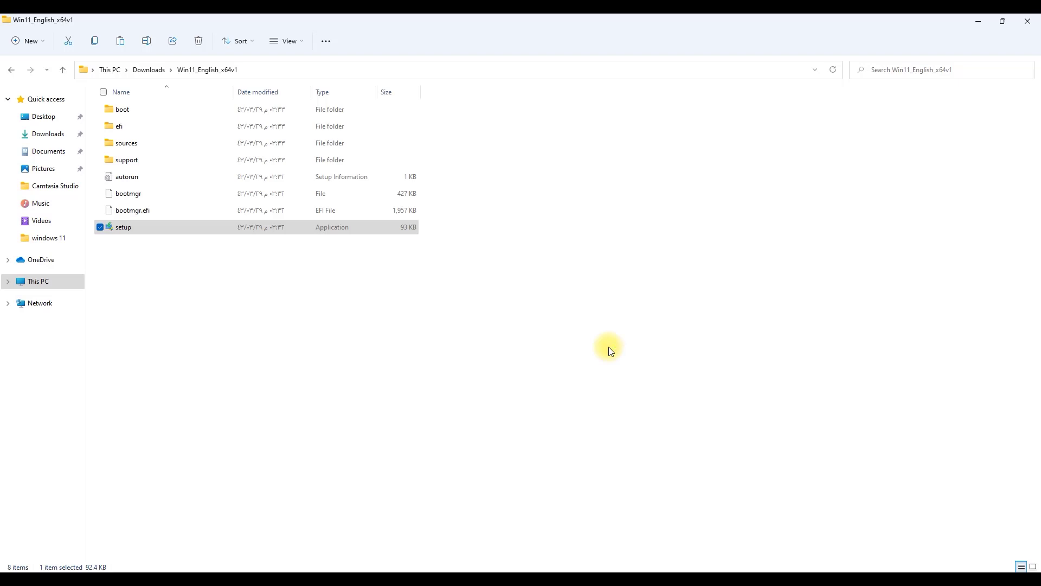
Relaunch setup and continue with 'Keep personal files and apps' to the readiness check.
{"action": "double_click", "coordinate": [122, 227]}
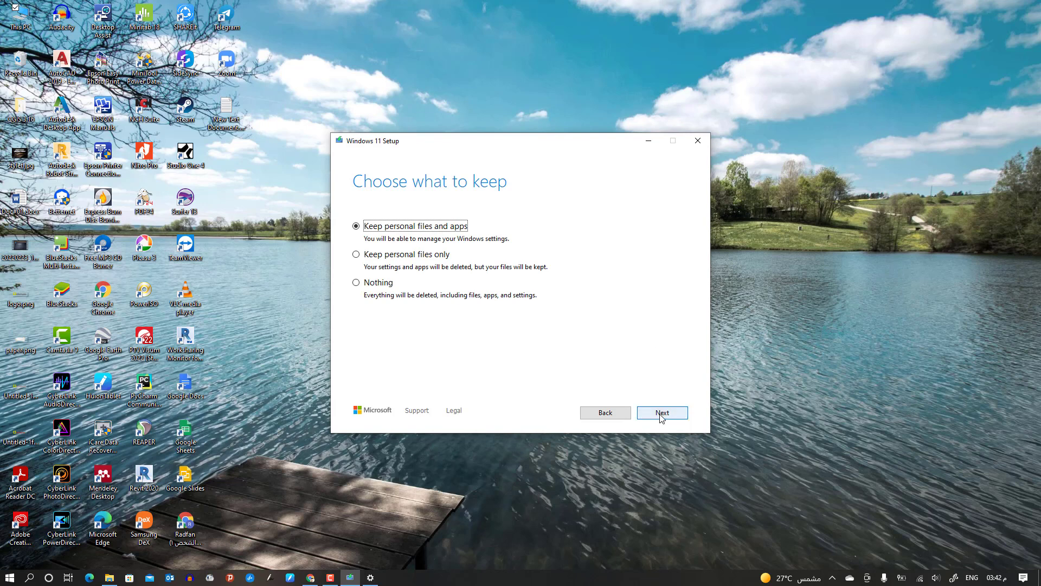
{"action": "left_click", "coordinate": [661, 412]}
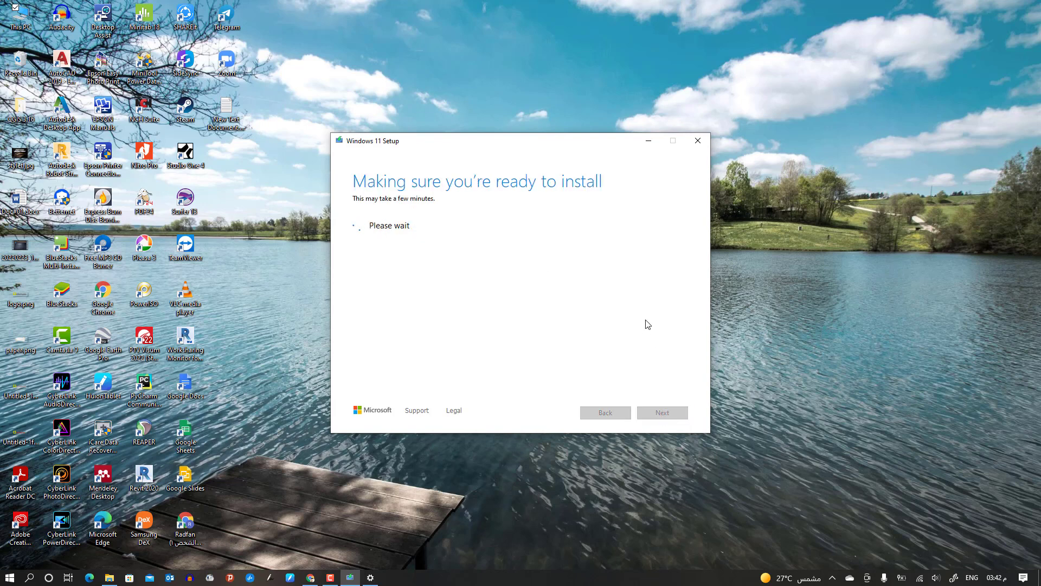